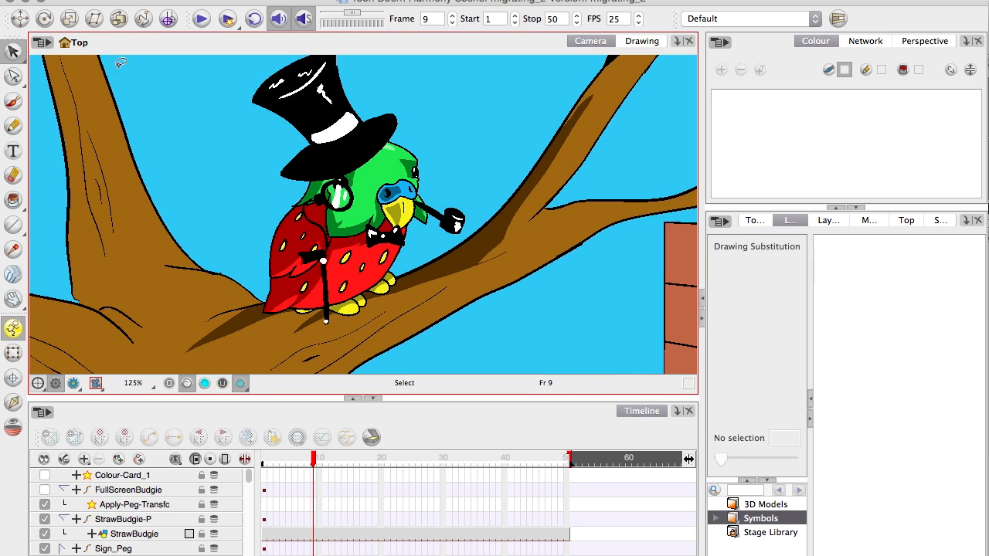
mouse_move(207, 252)
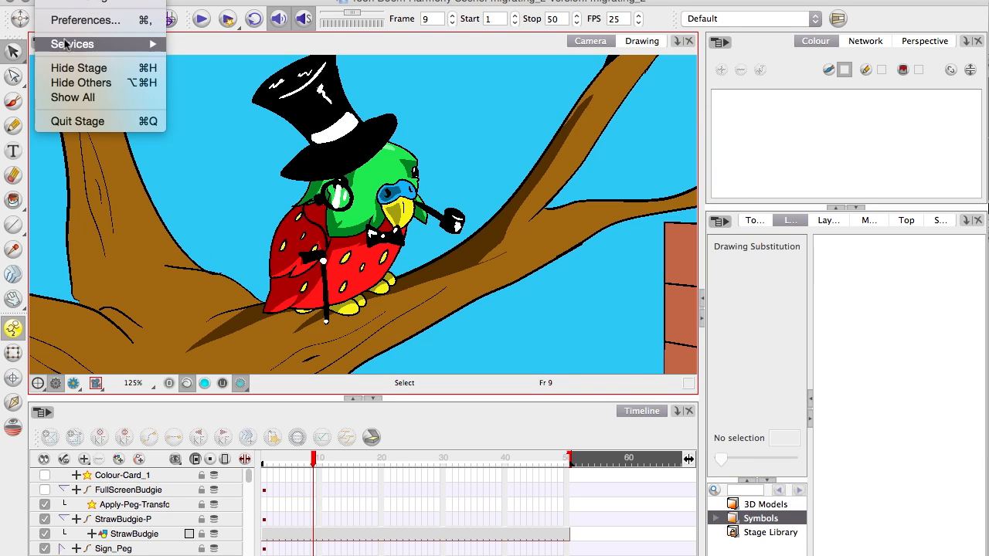
Step: Bring up Preferences from the Stage menu, showing the Shortcuts settings
click(85, 20)
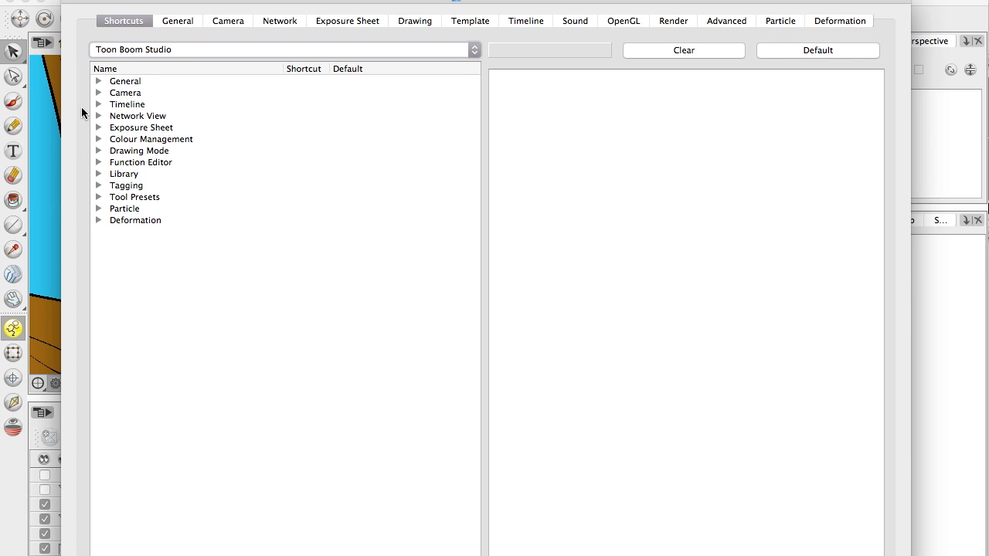
Step: Choose Toon Boom Studio from the shortcut preset list
click(278, 49)
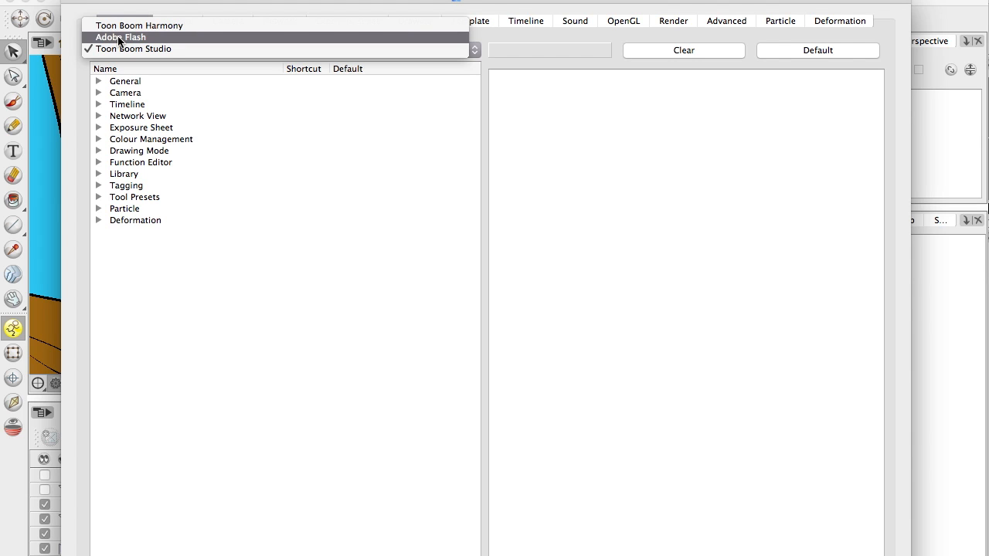
mouse_move(139, 25)
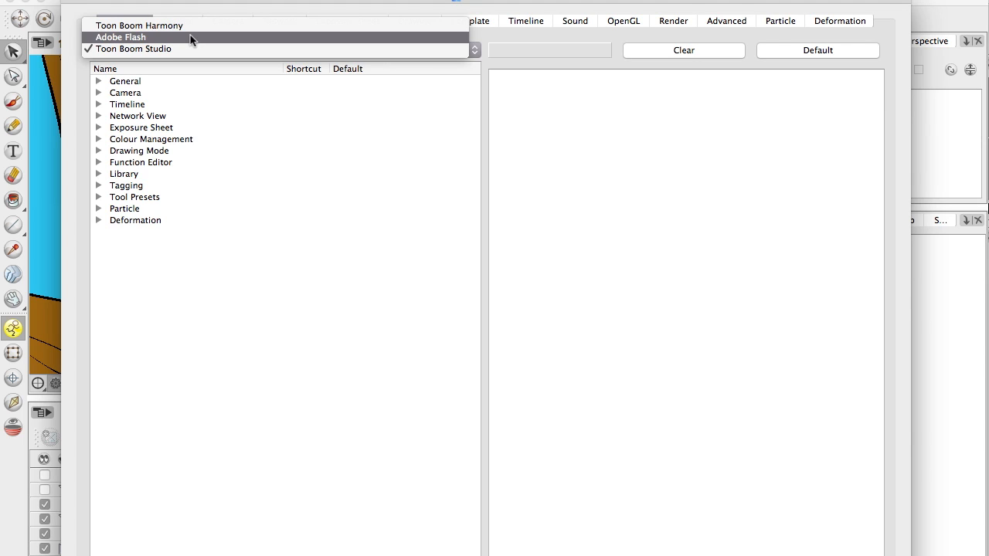
click(133, 48)
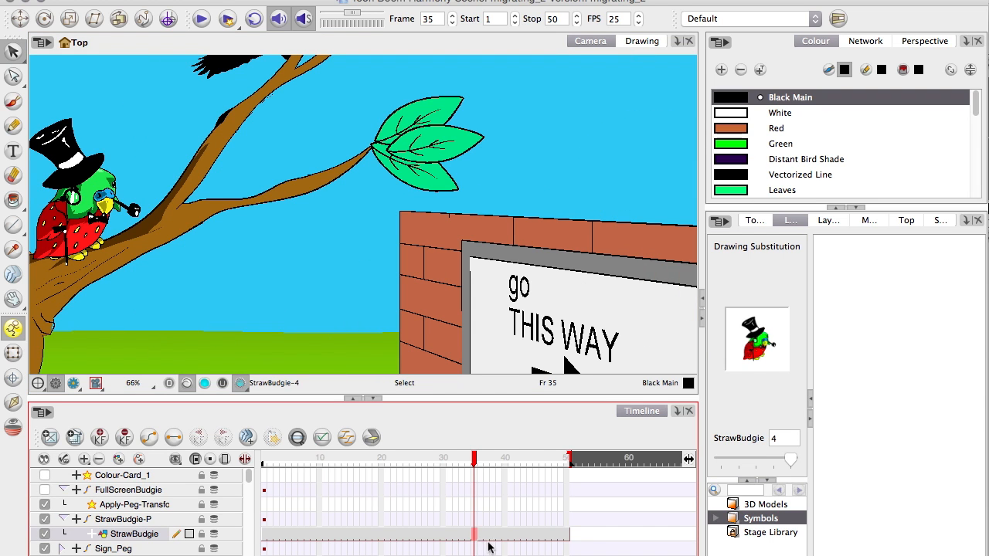
mouse_move(498, 544)
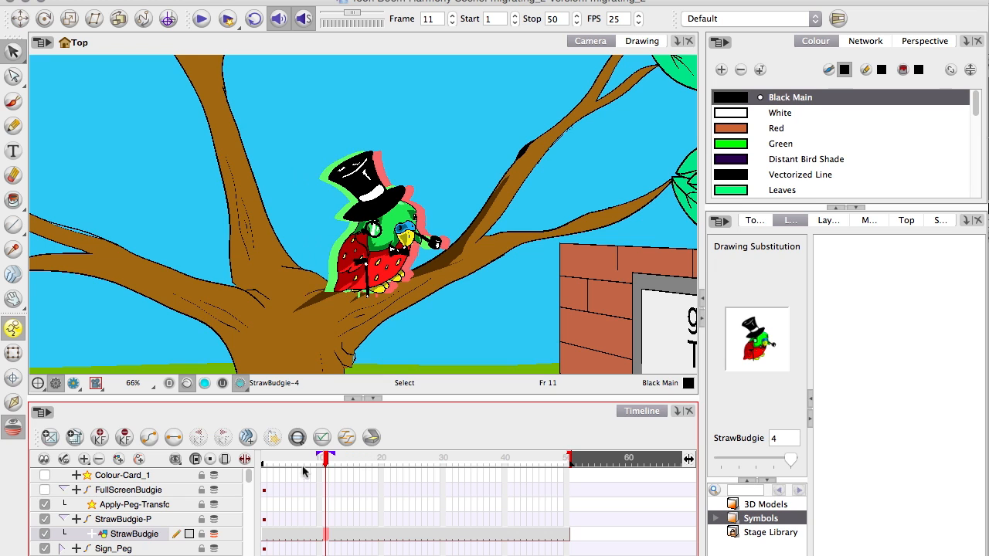
mouse_move(330, 501)
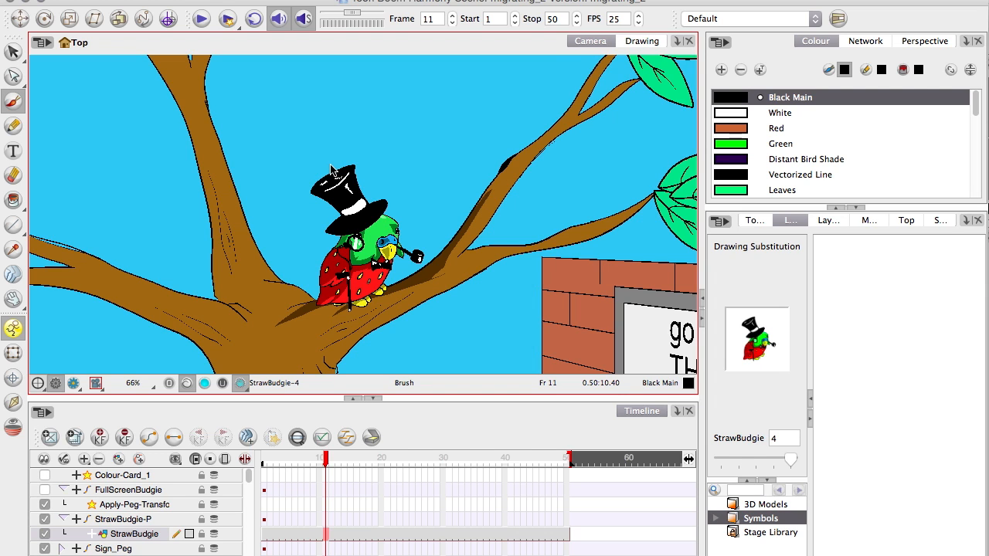
mouse_move(275, 246)
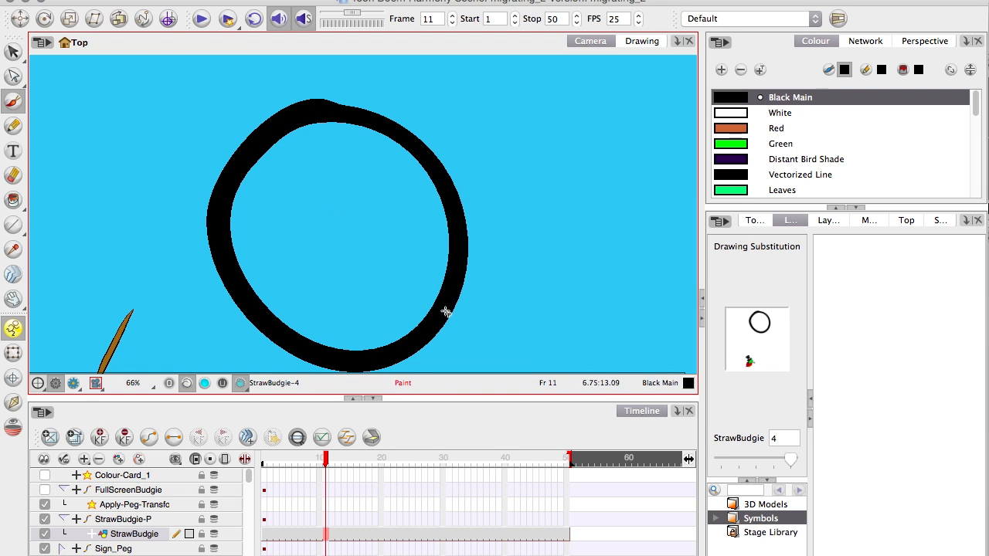
Step: Brush a thick black ring onto the budgie drawing in the Camera view
click(331, 200)
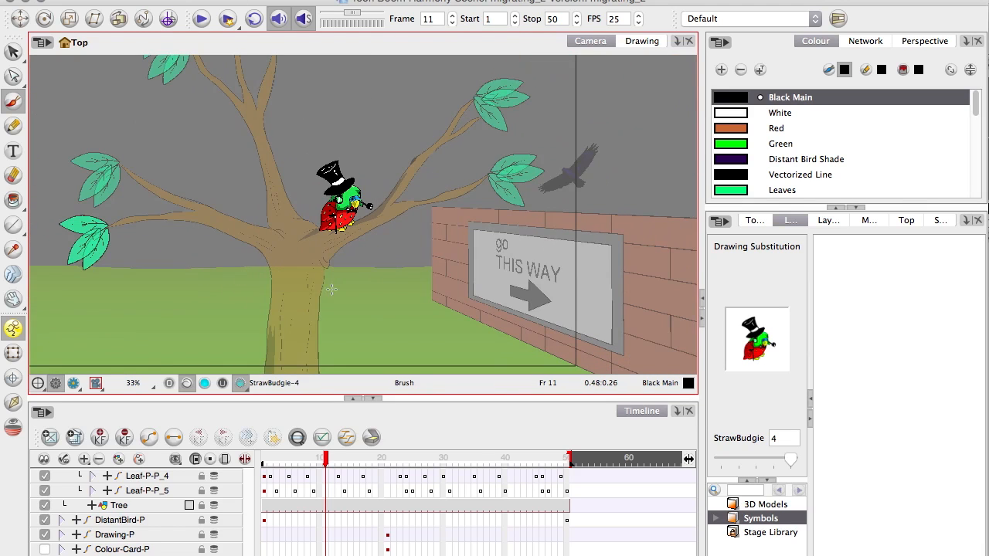
mouse_move(488, 303)
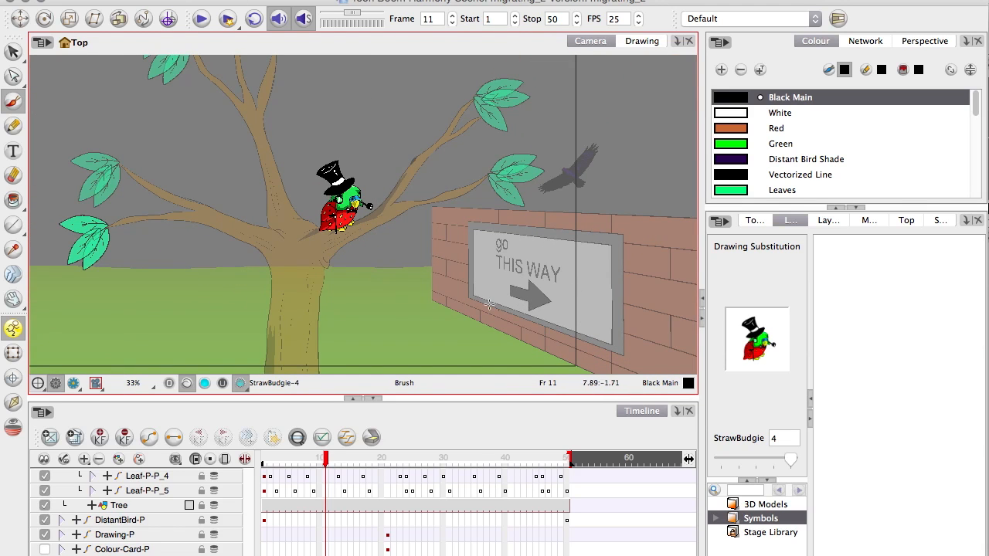